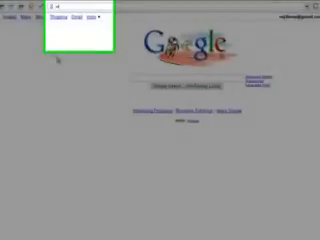
type("www.gamertest.com/")
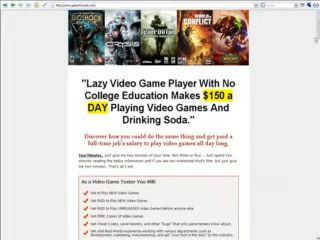
scroll("down", 3)
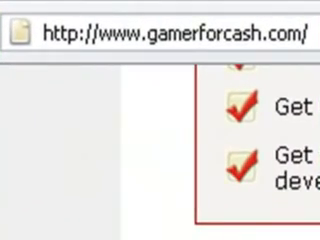
scroll("down", 3)
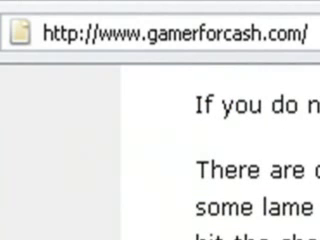